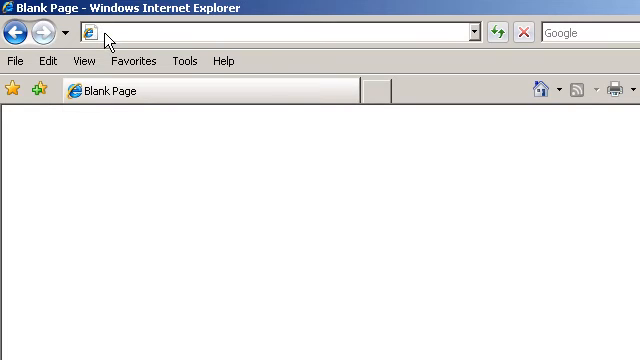
mouse_move(468, 88)
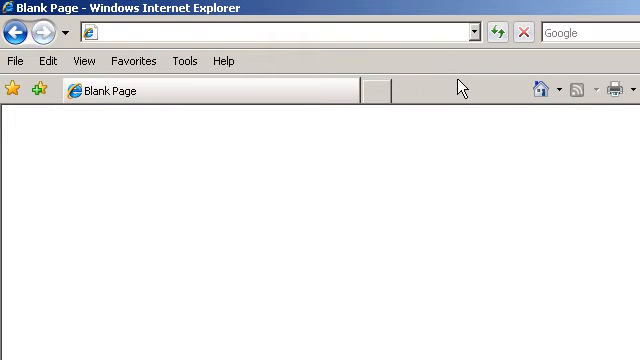
text(http://)
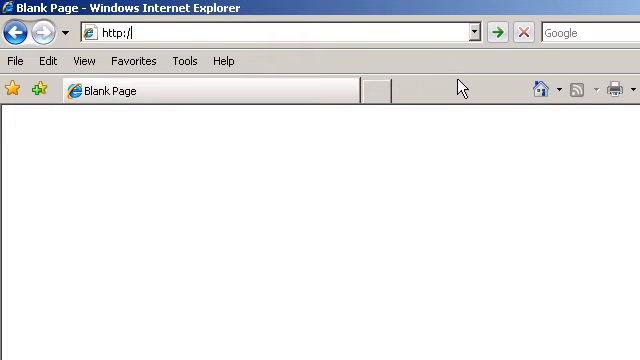
text(69.93)
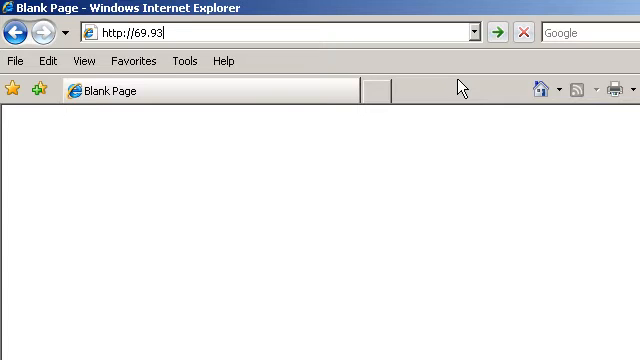
text(.144.6:)
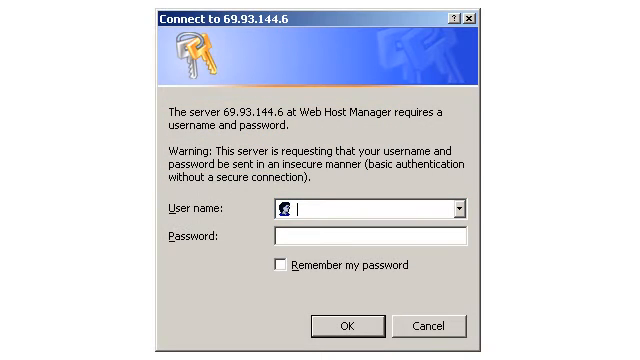
- Enter the username demo123 in the login prompt and move to the password field
text(d)
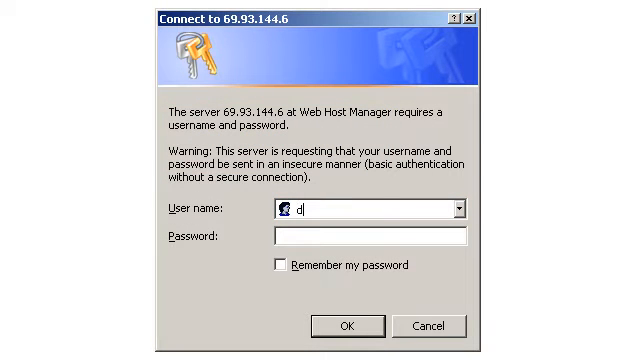
text(emo12)
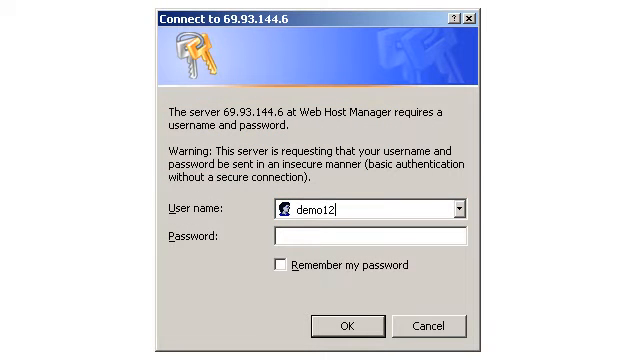
click(360, 236)
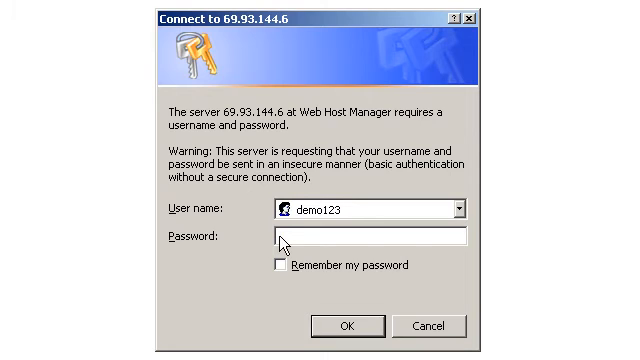
mouse_move(436, 272)
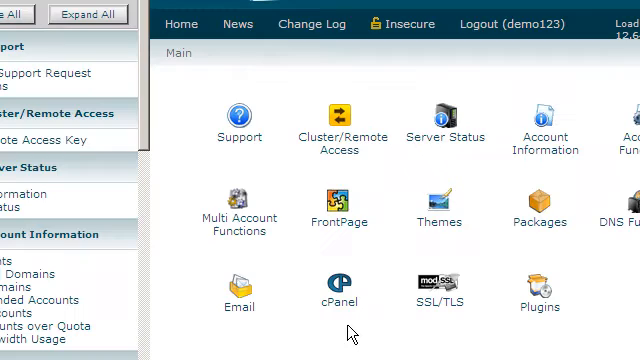
- Scroll the WHM main page down to the Account Information section
scroll(down, 3)
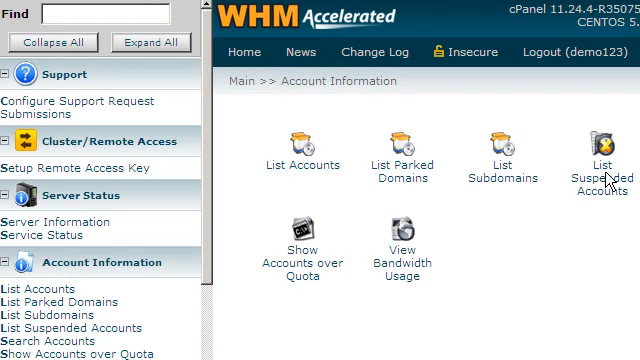
mouse_move(304, 170)
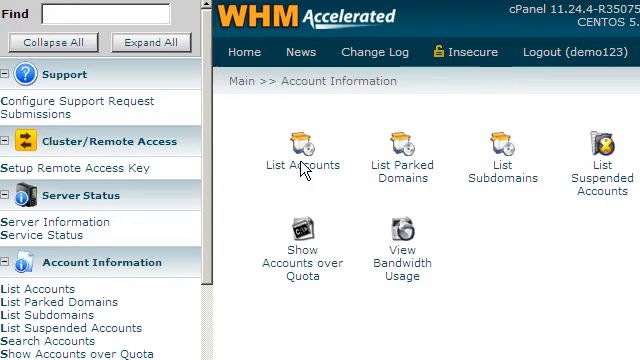
- List all accounts and view demo-domain.net's 1 M quota and Reseller setup package
click(304, 152)
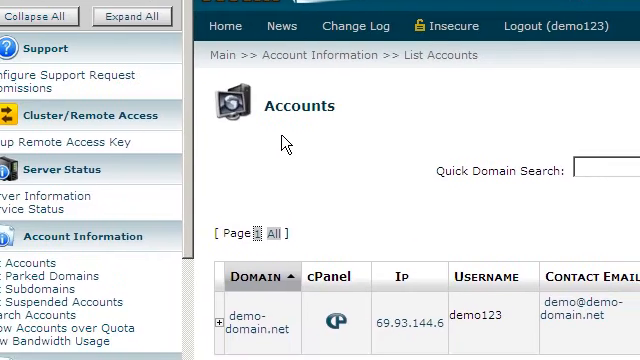
scroll(down, 3)
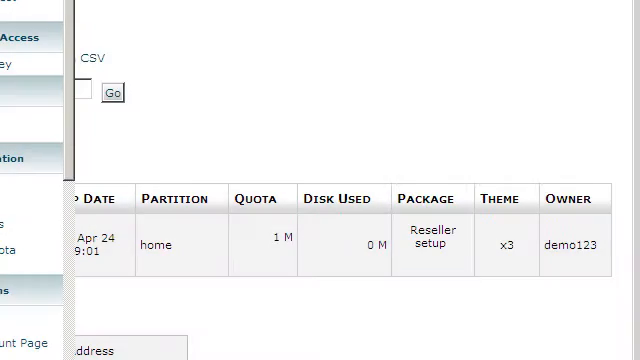
click(400, 240)
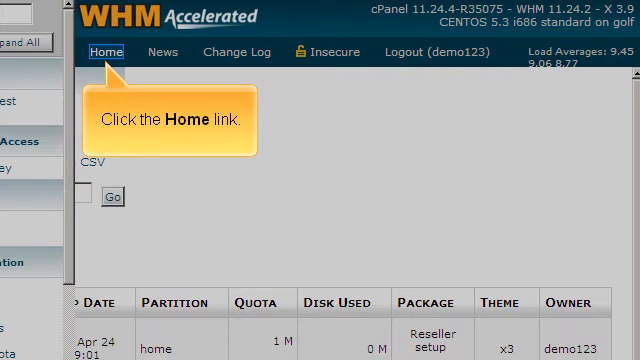
- Return to the WHM home page and enter the Packages section
click(104, 52)
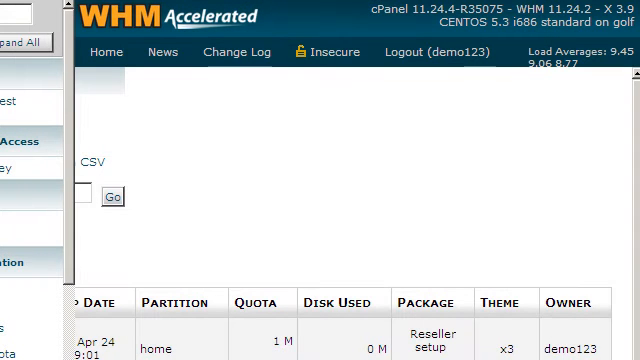
click(106, 52)
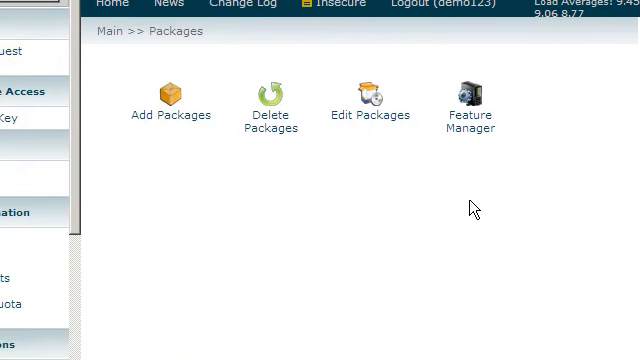
mouse_move(468, 84)
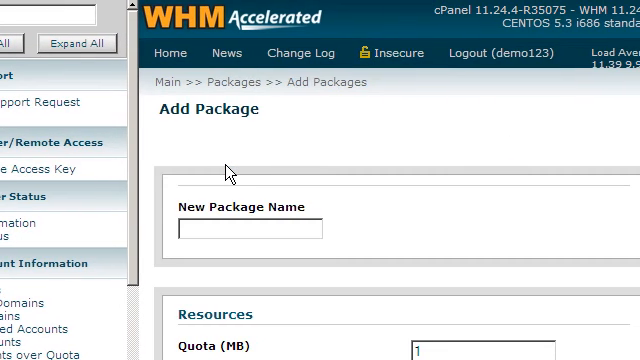
- Name the new package 'My Package'
click(250, 230)
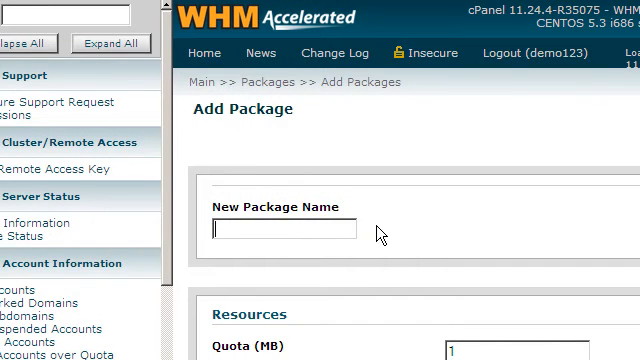
text(My P)
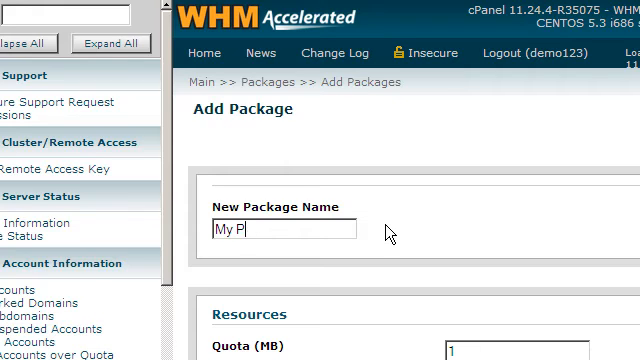
text(ackage)
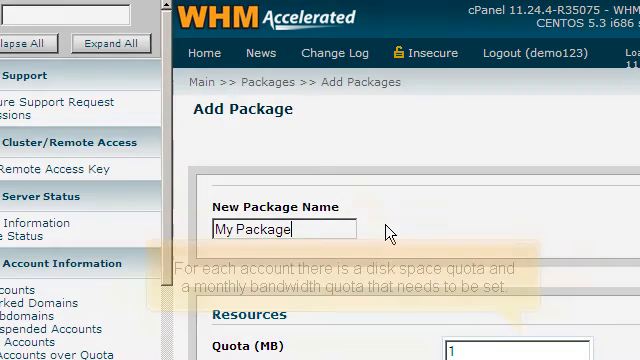
scroll(down, 3)
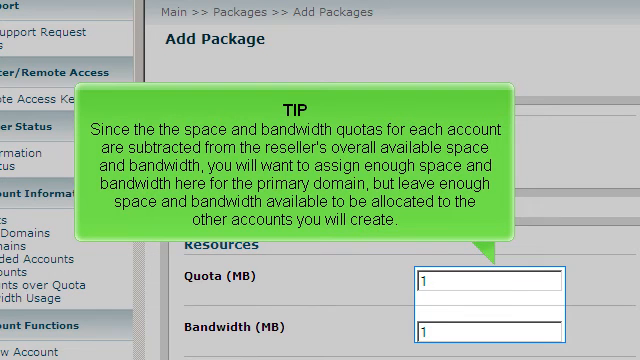
text(My Package)
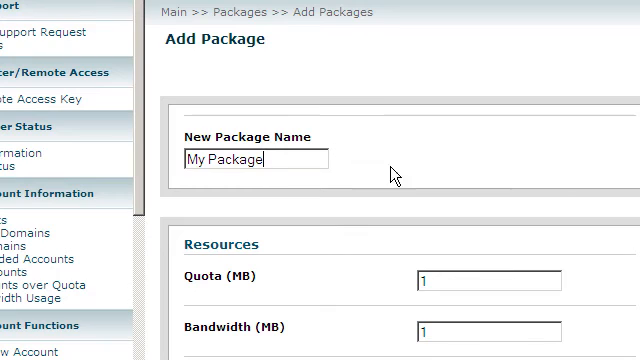
- Set the package's disk quota and bandwidth to 1000 MB each
click(430, 284)
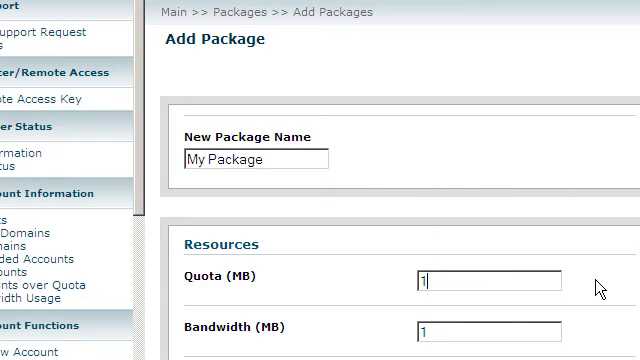
text(1000)
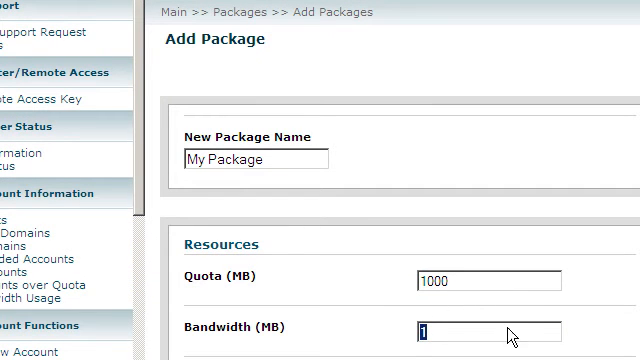
text(000)
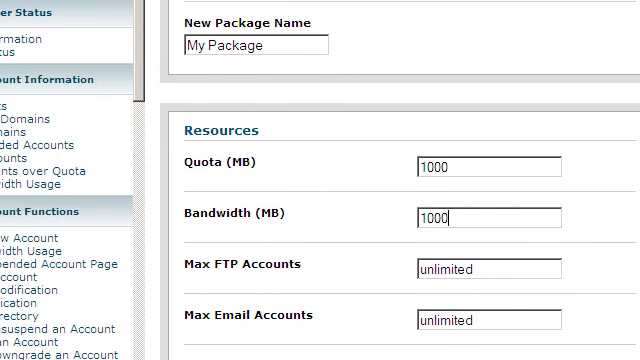
- Set Max Parked Domains and Max Addon Domains to unlimited
scroll(down, 3)
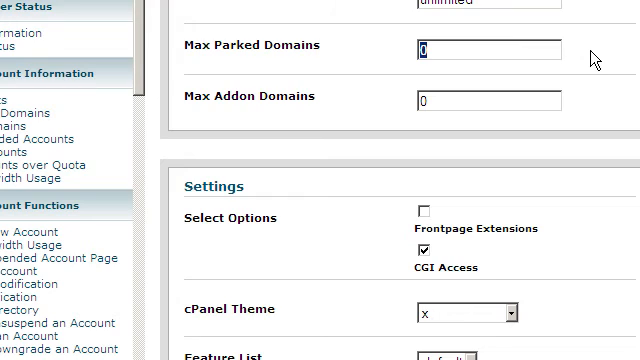
text(unlimited)
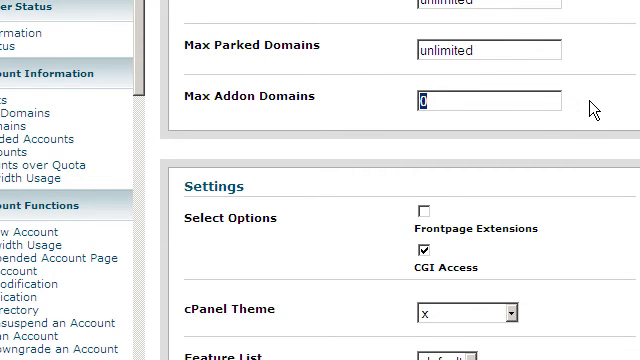
text(unlim)
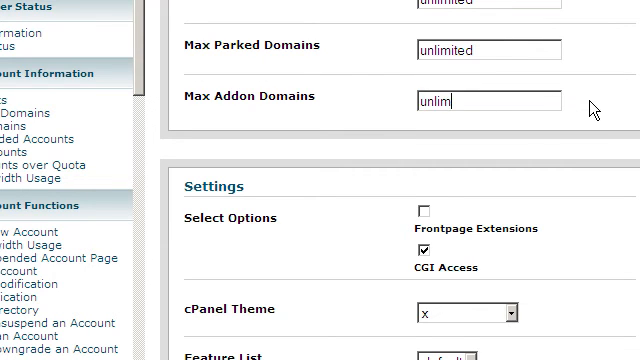
text(ited)
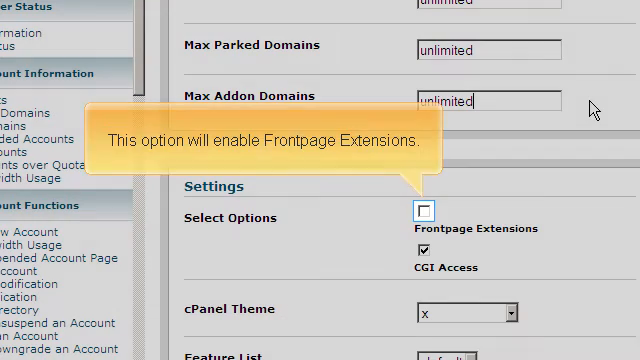
mouse_move(432, 170)
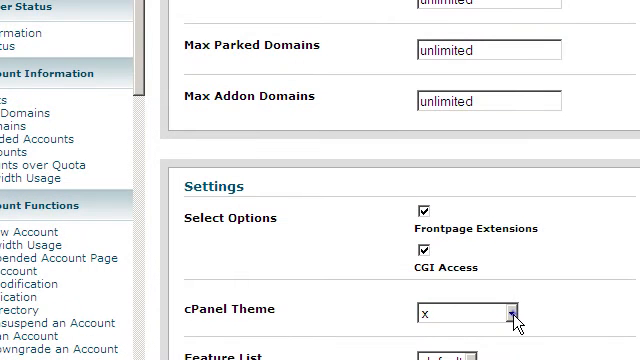
- Choose the x3 cPanel theme, leaving default features and English language
click(520, 318)
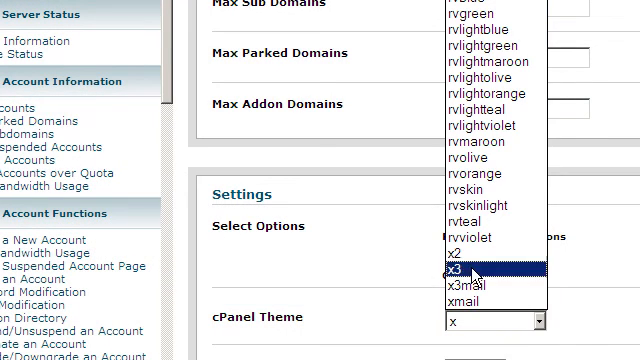
click(480, 268)
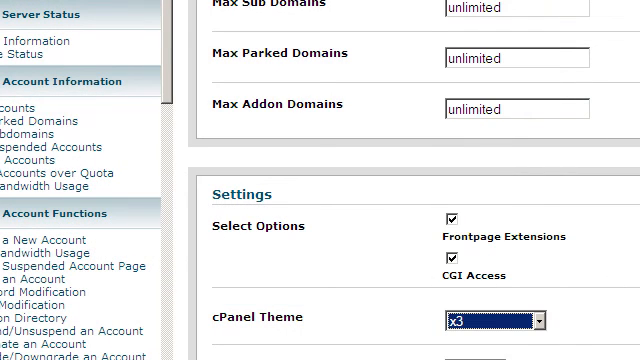
scroll(down, 3)
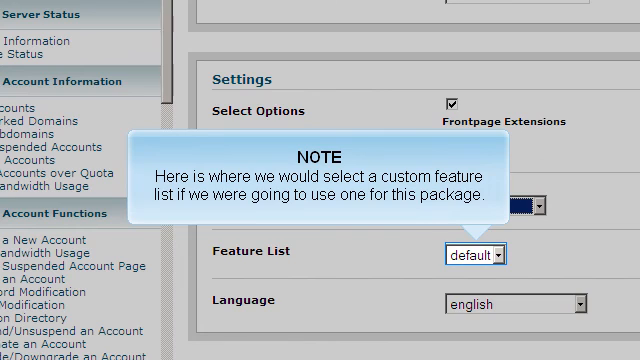
scroll(down, 3)
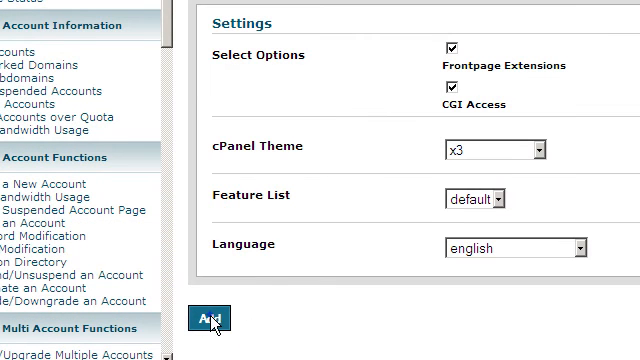
- Add the package, then go to Upgrade/Downgrade an Account under Account Functions
click(204, 320)
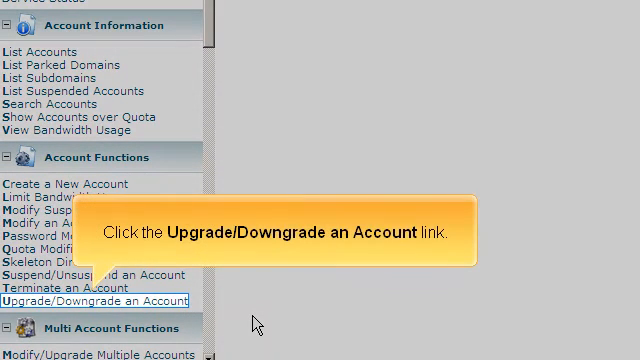
click(96, 300)
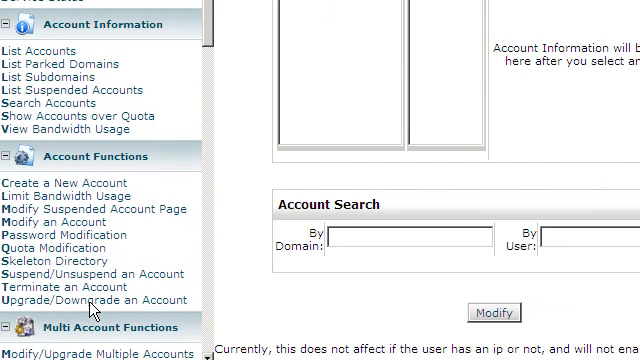
click(84, 300)
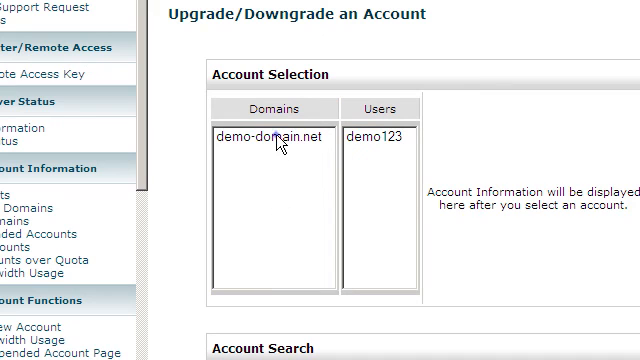
- Move the demo-domain.net account onto the demo123_My Package plan
click(276, 138)
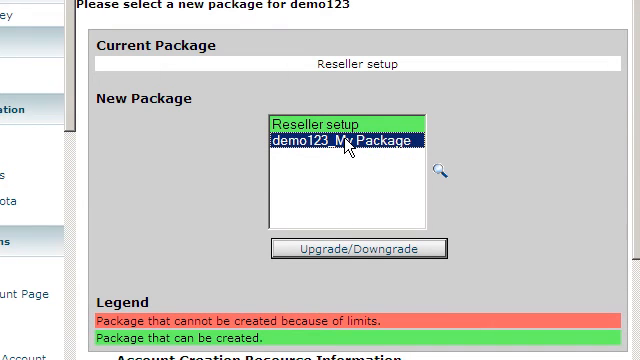
click(356, 248)
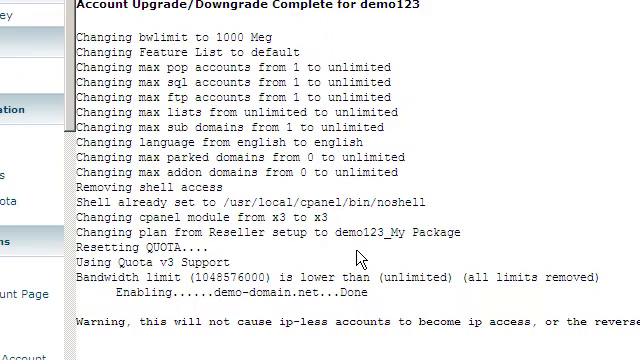
scroll(up, 3)
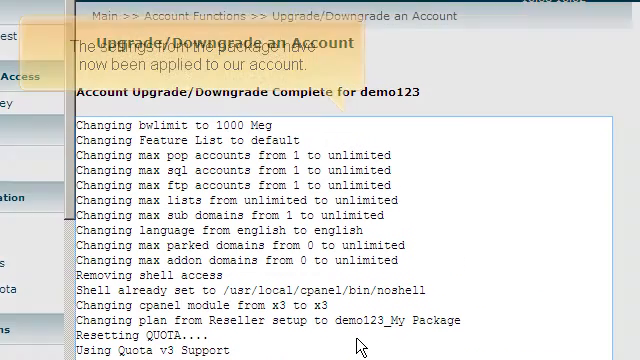